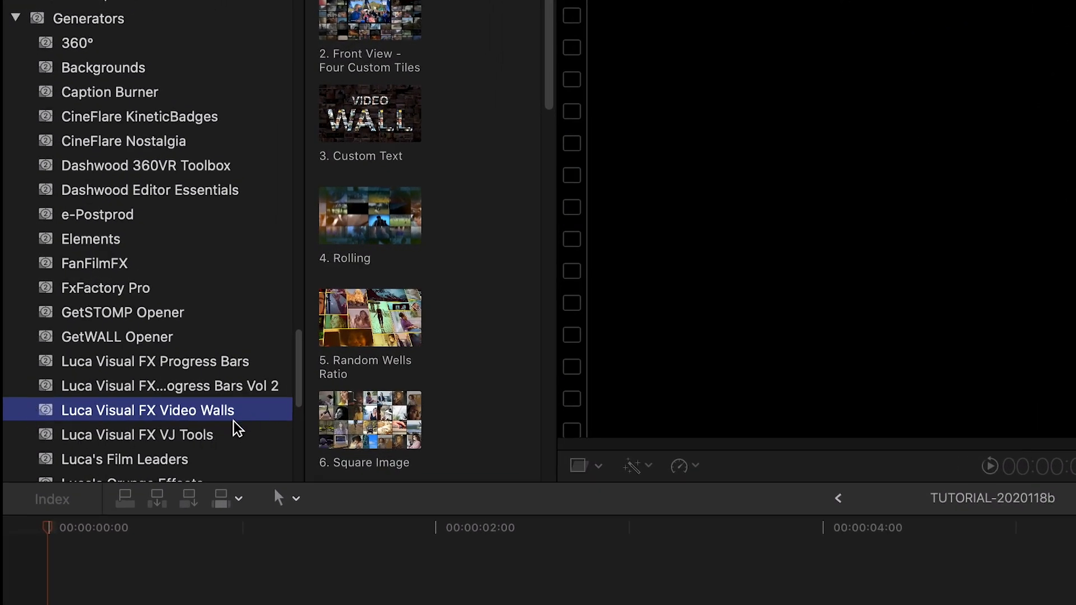
Show the Luca Visual FX Video Walls generators in the Generators browser.
left_click(105, 56)
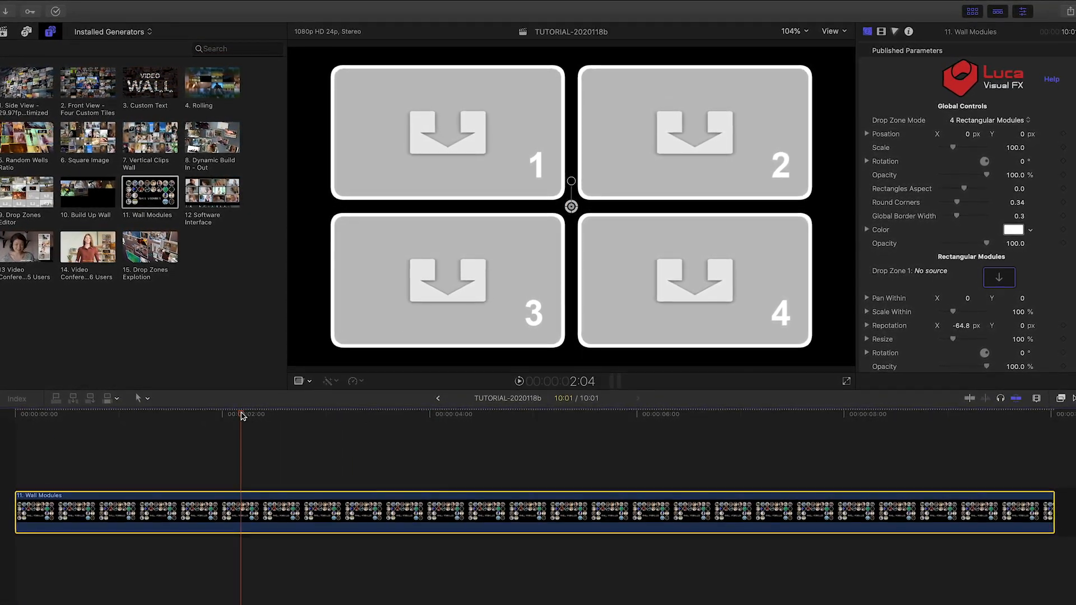
left_click(986, 120)
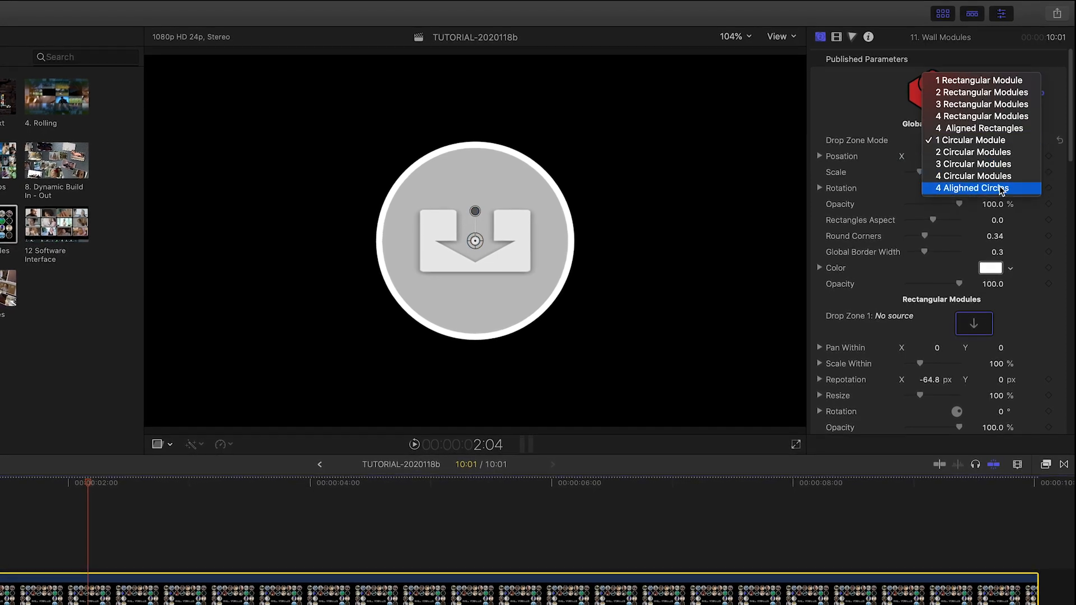
left_click(972, 188)
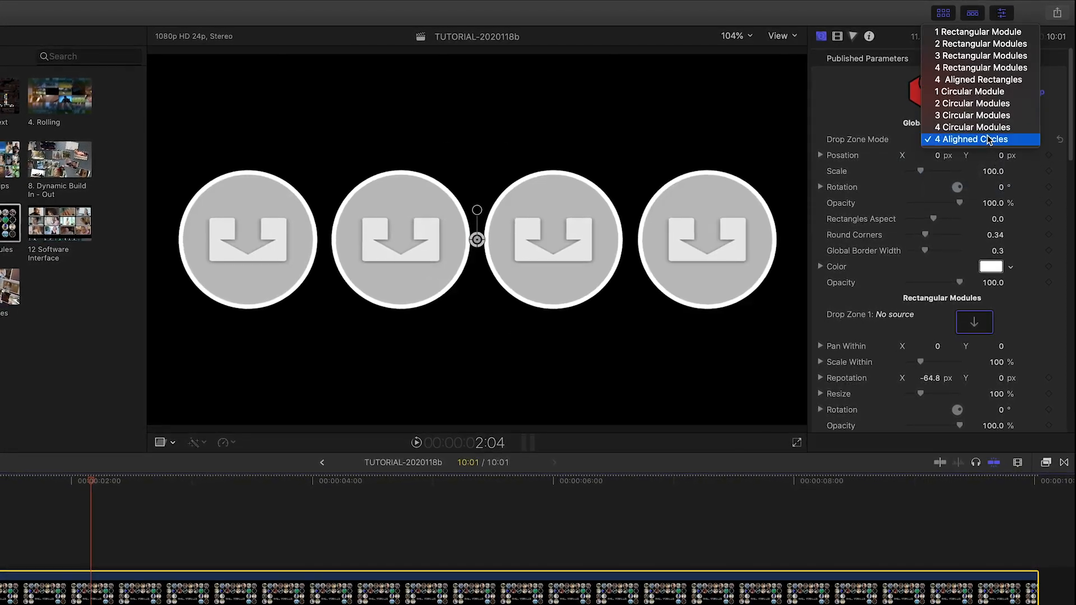
left_click(973, 126)
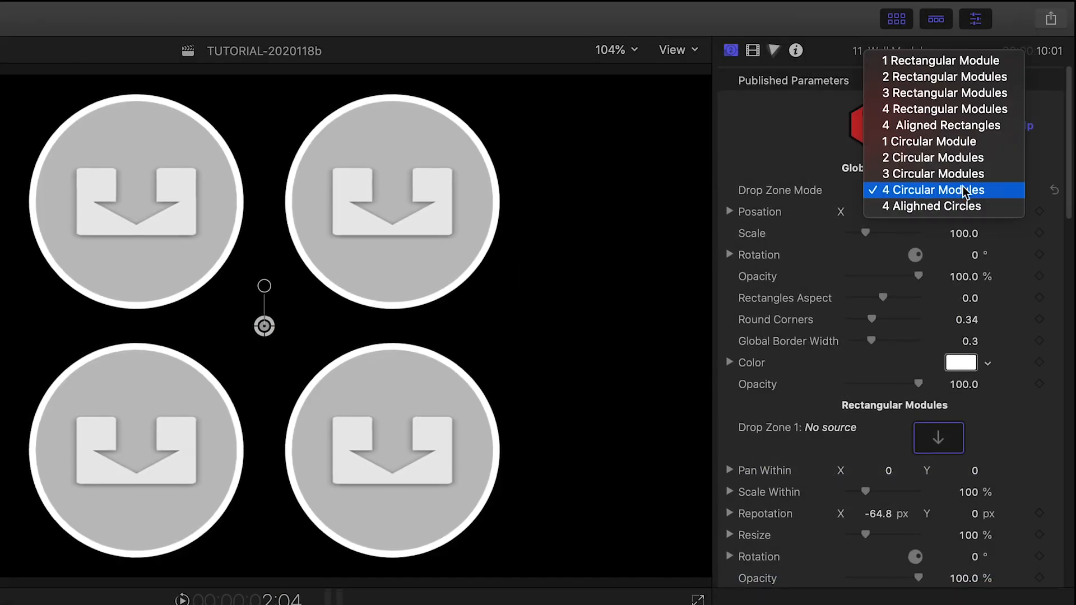
left_click(946, 109)
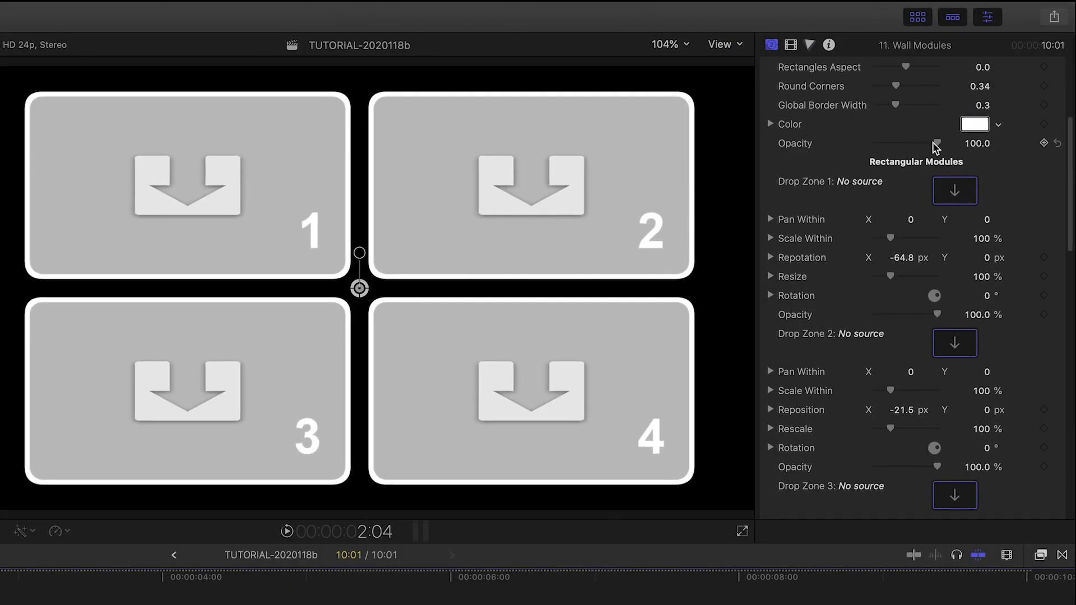
Assign a different person's interview clip to each drop zone, including the woman in orange and the older man.
scroll("down", 3)
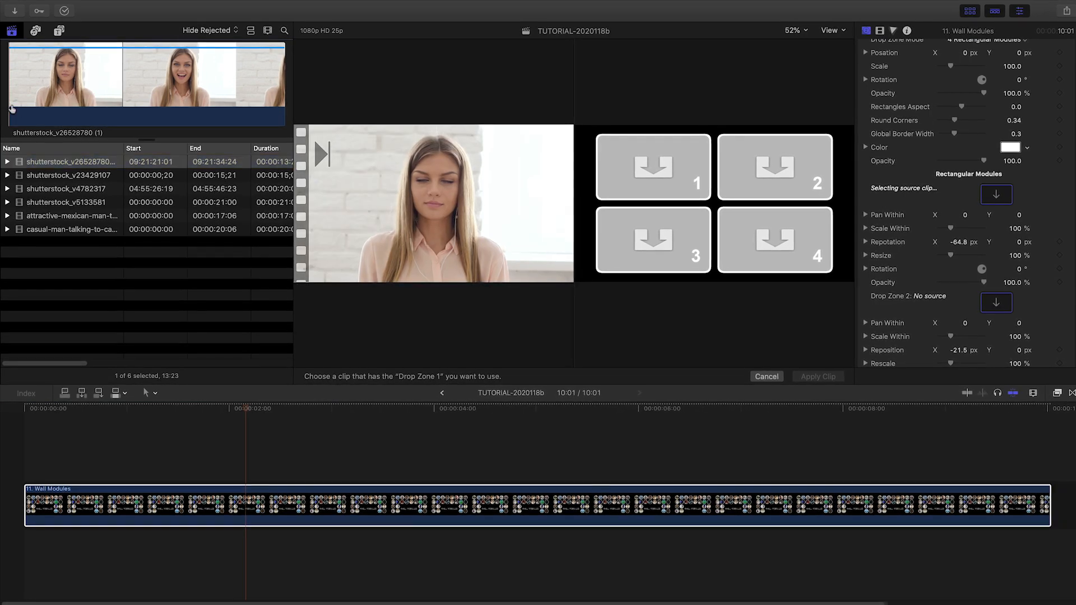
left_click(652, 166)
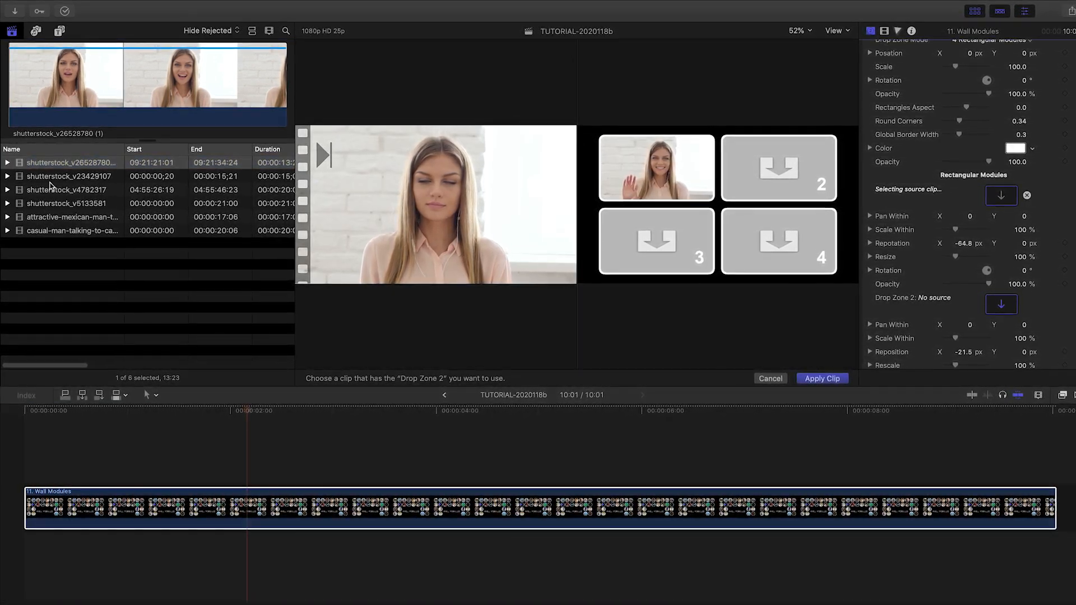
left_click(66, 176)
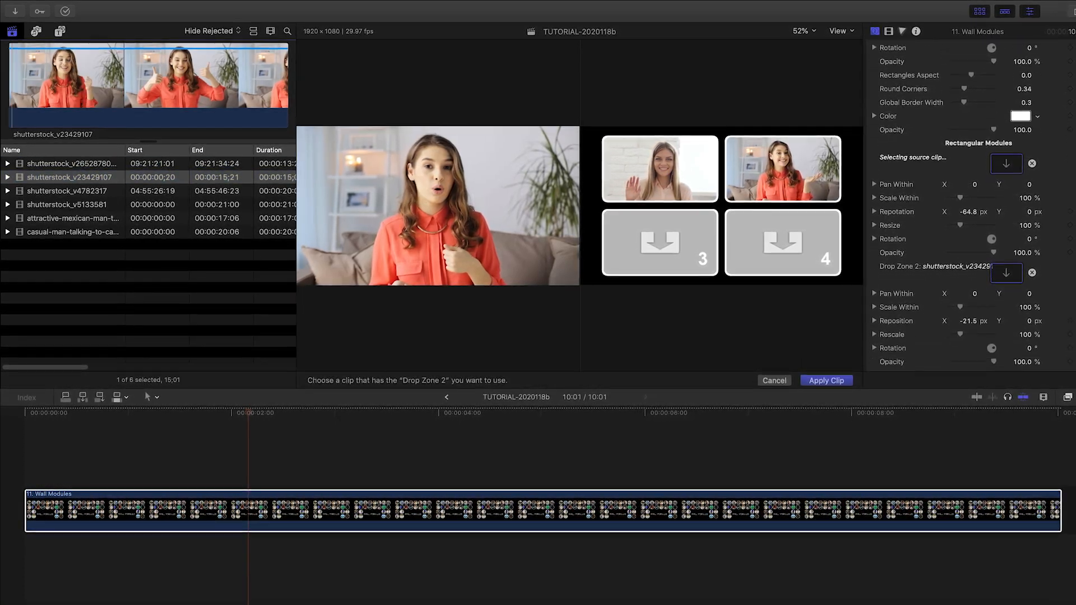
left_click(824, 380)
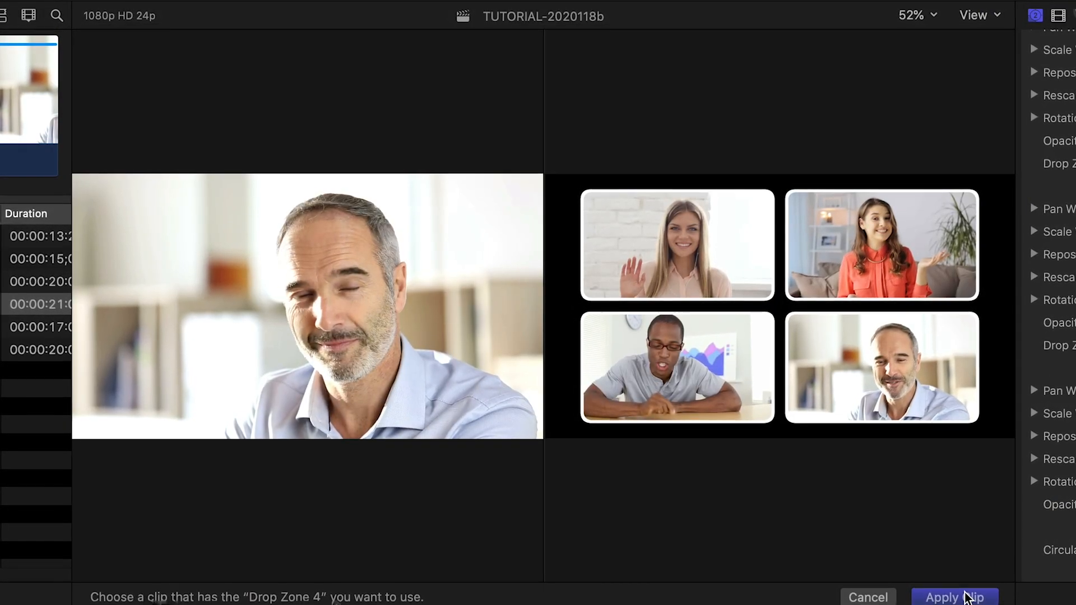
left_click(942, 596)
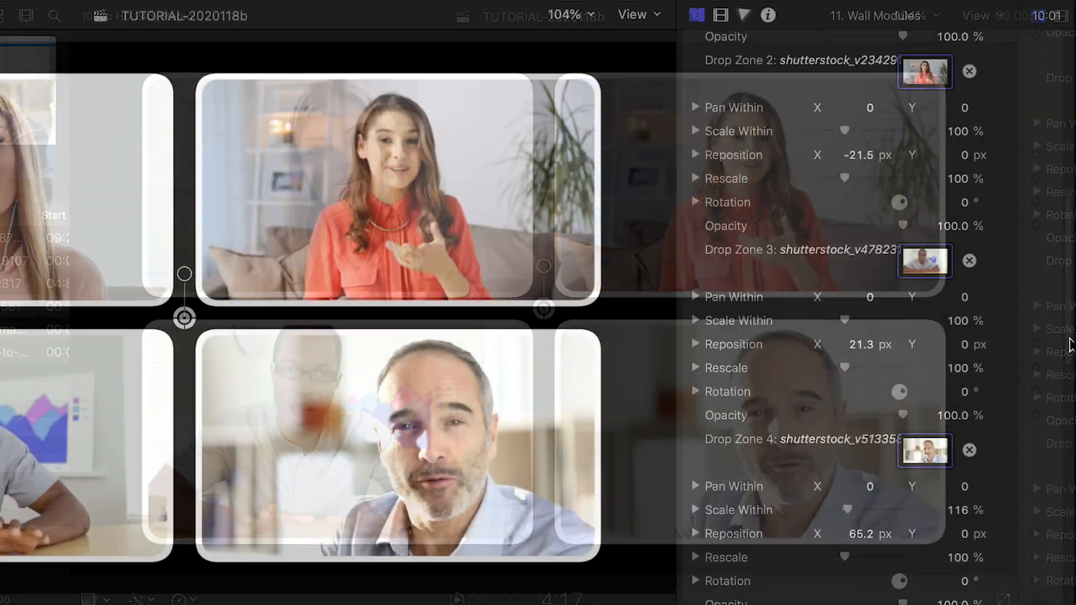
Reframe the clips in their zones and choose a pink colour for the rounded module borders.
scroll("down", 3)
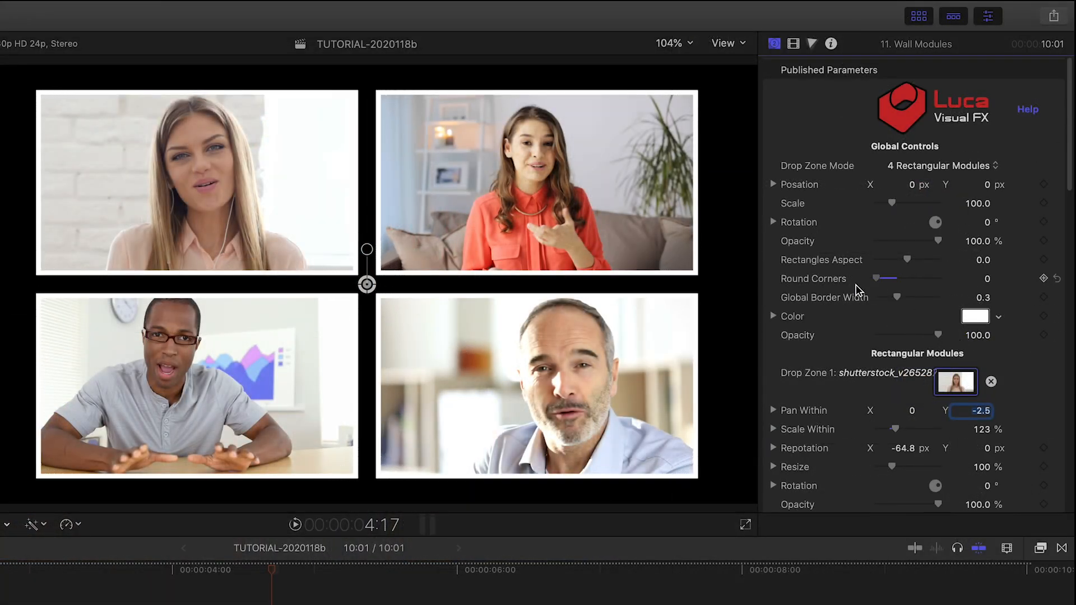
left_click(974, 316)
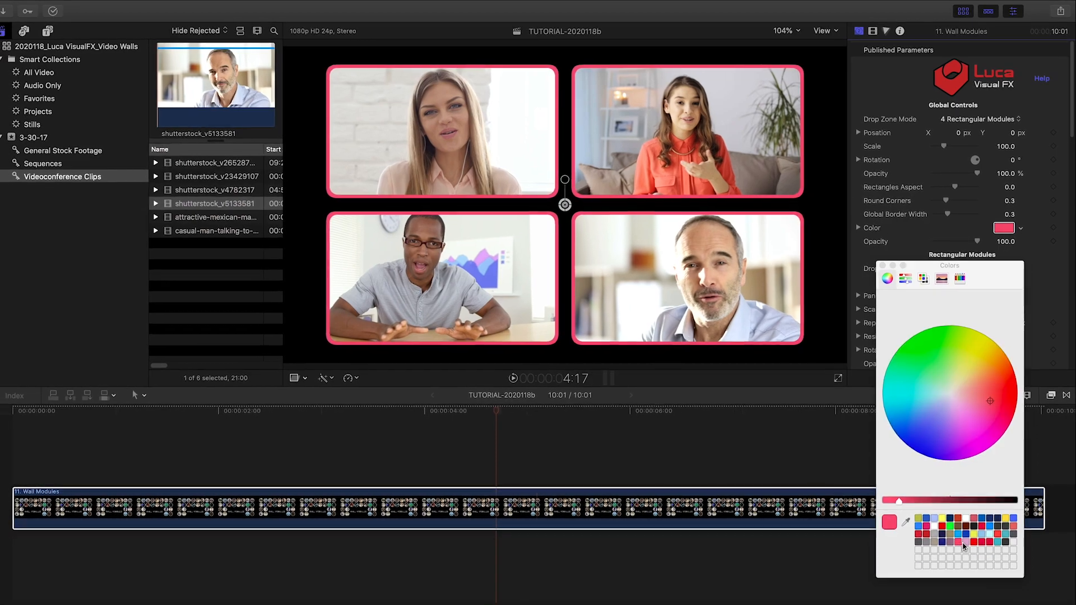
left_click(85, 44)
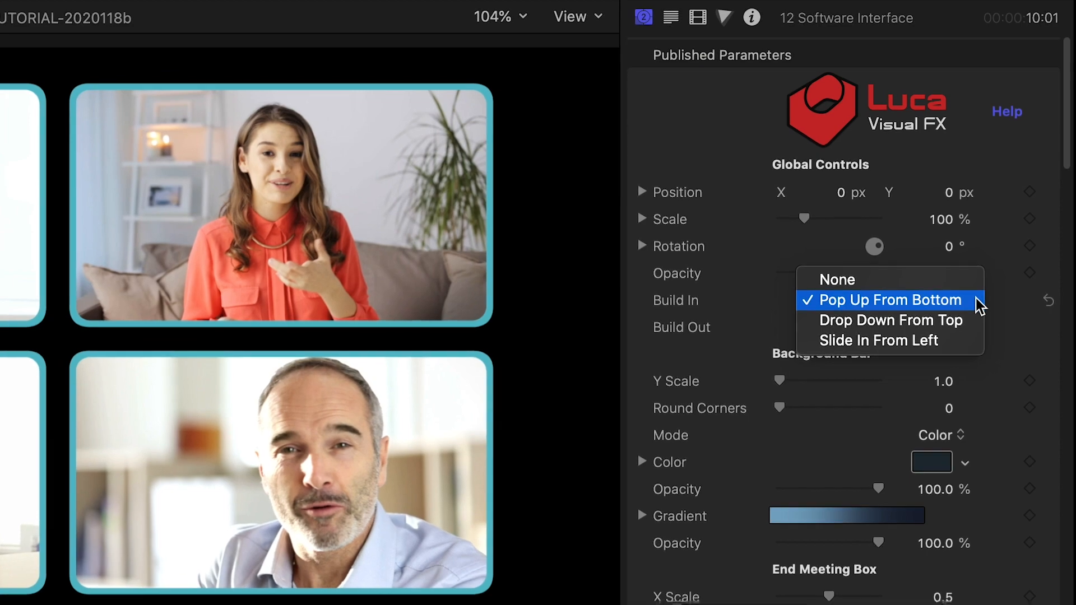
Set the Software Interface overlay's Build In to Pop Up From Bottom.
left_click(890, 300)
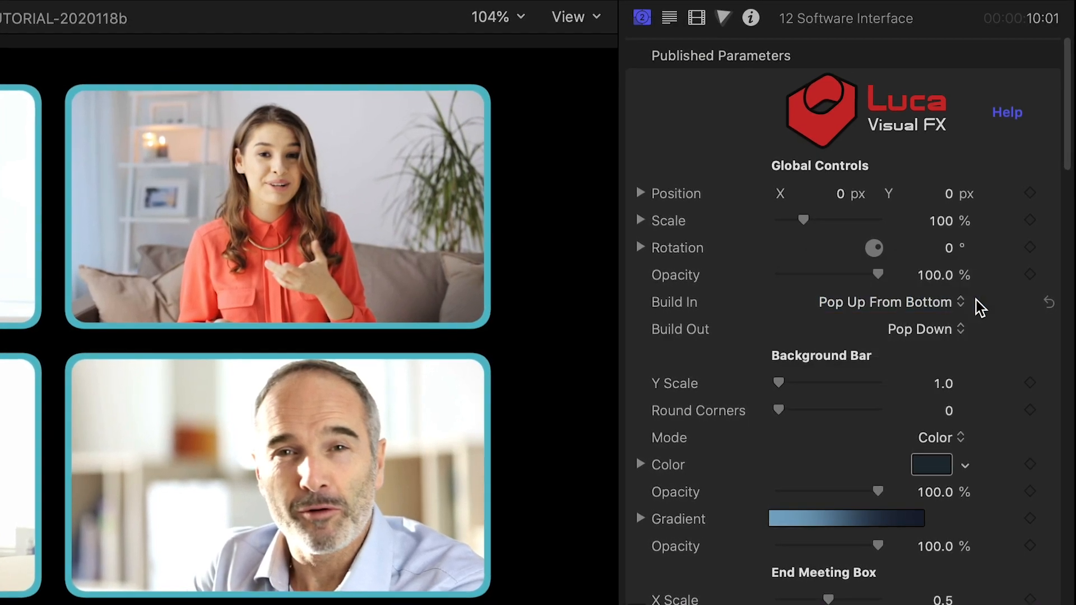